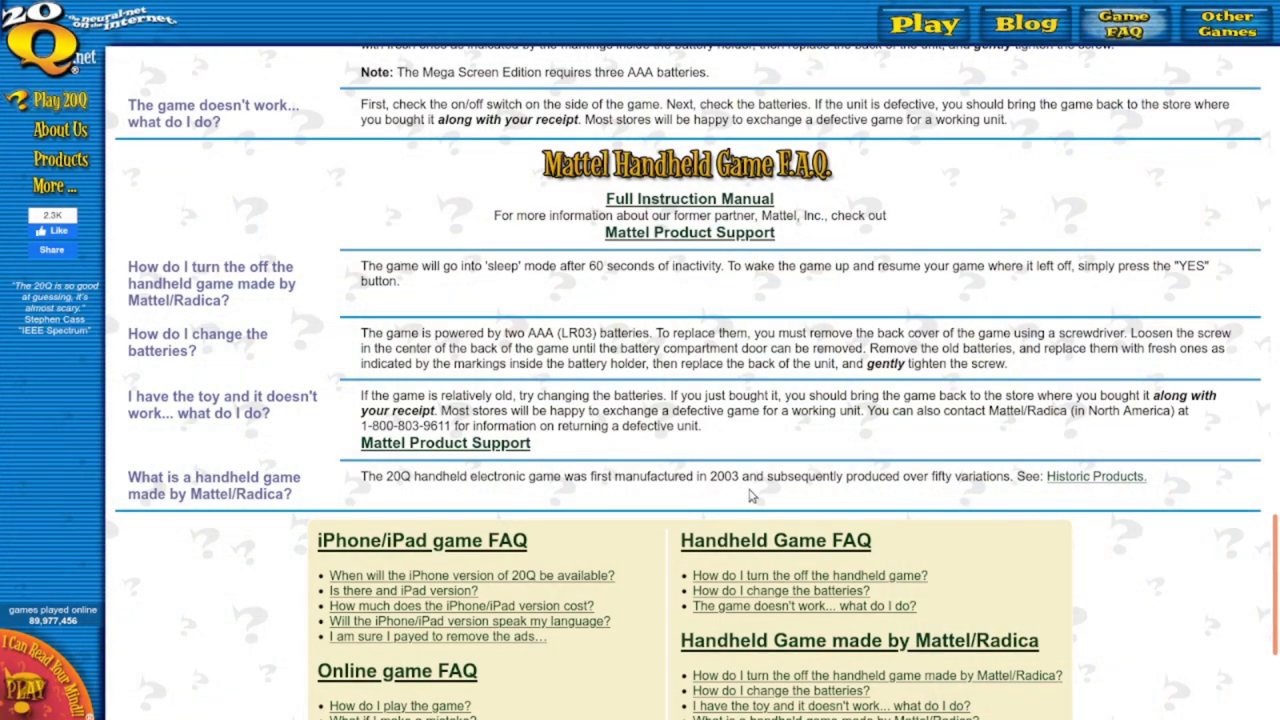
pyautogui.moveTo(800, 484)
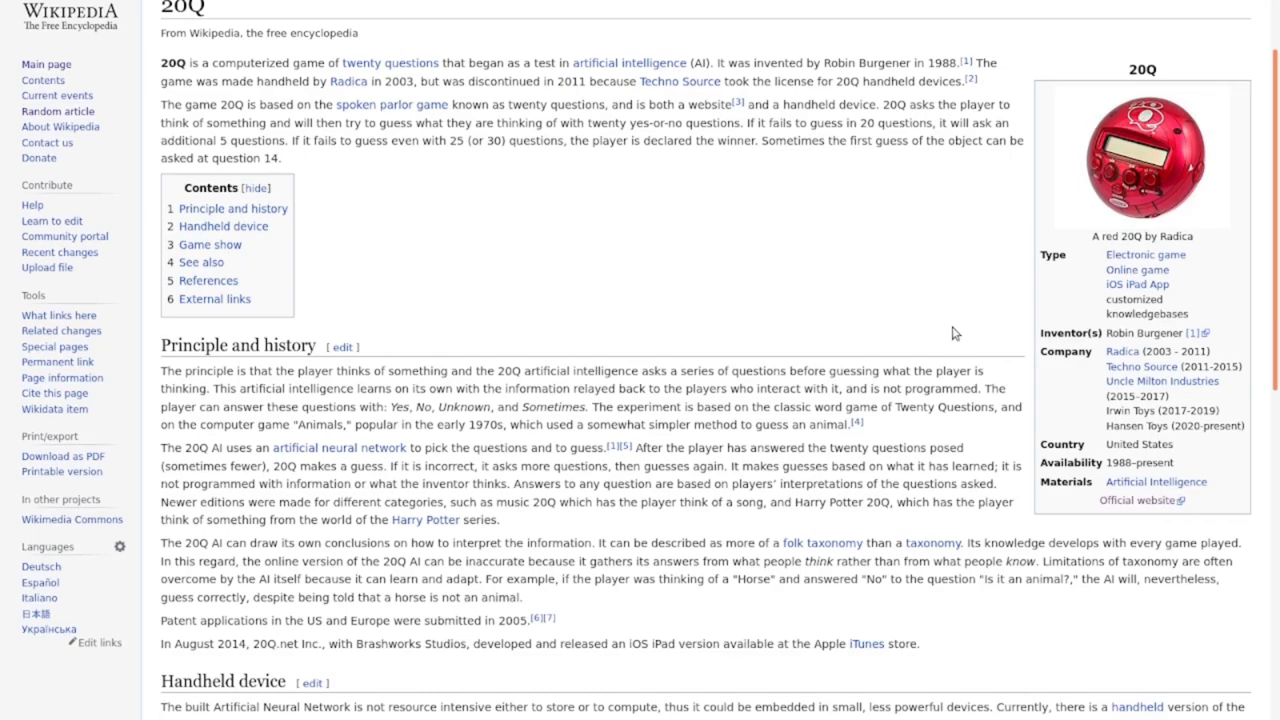
pyautogui.moveTo(920, 300)
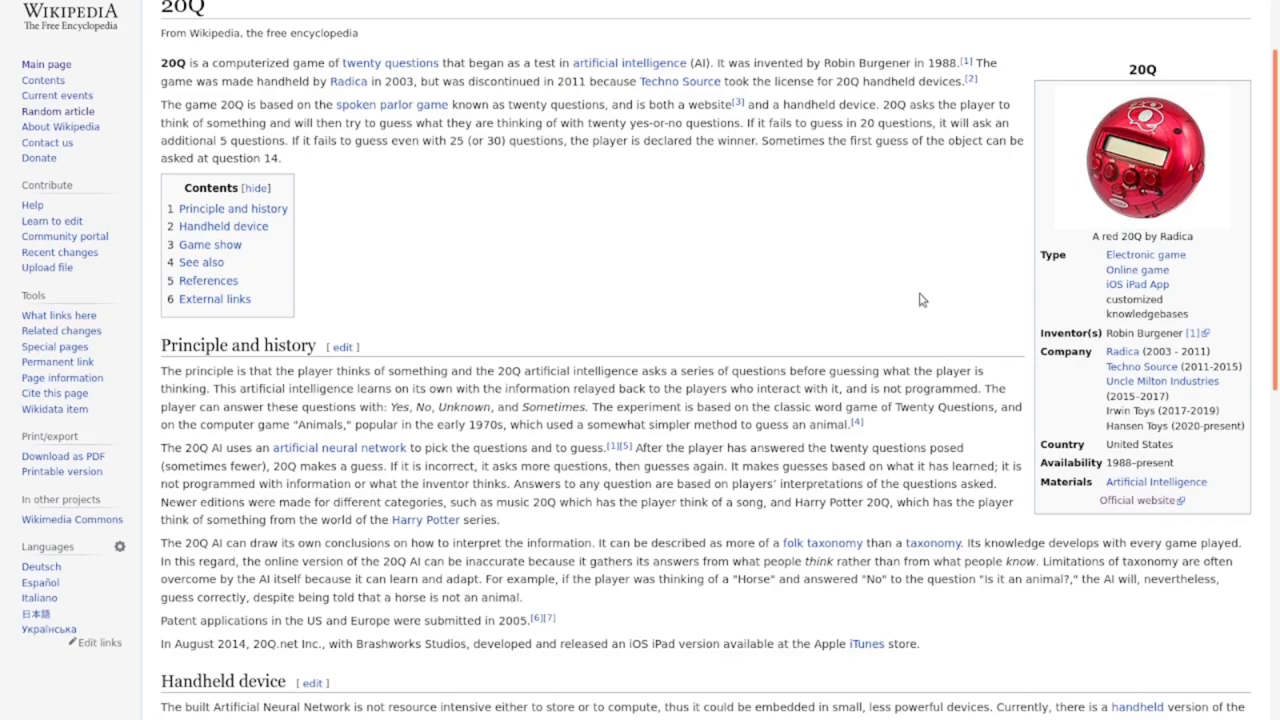